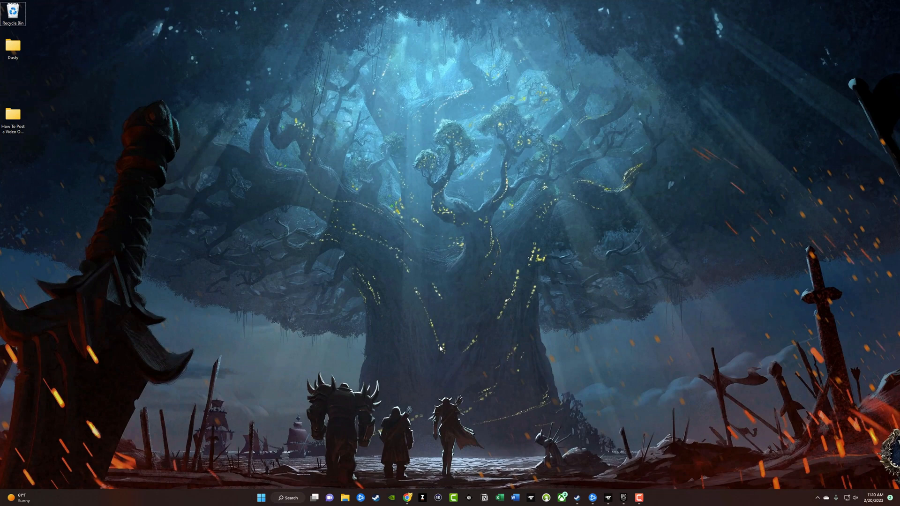
{"action": "mouse_move", "coordinate": [400, 299]}
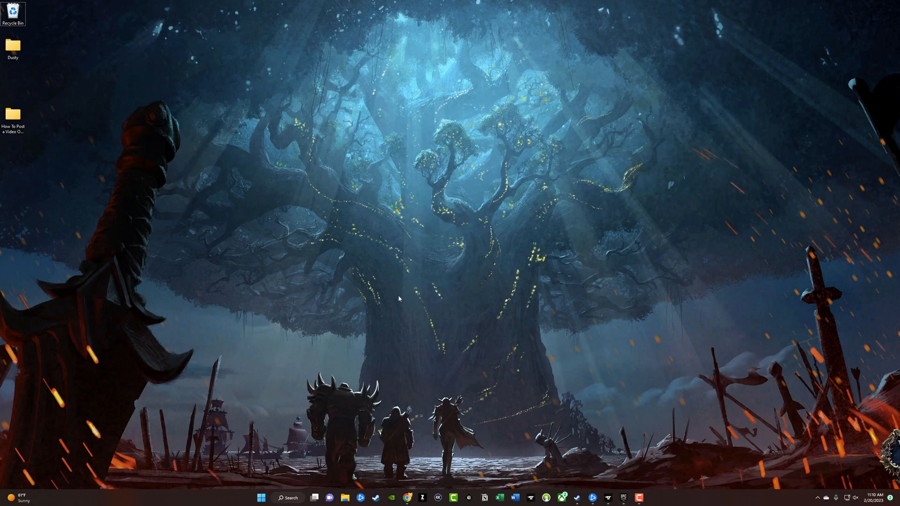
{"action": "mouse_move", "coordinate": [433, 430]}
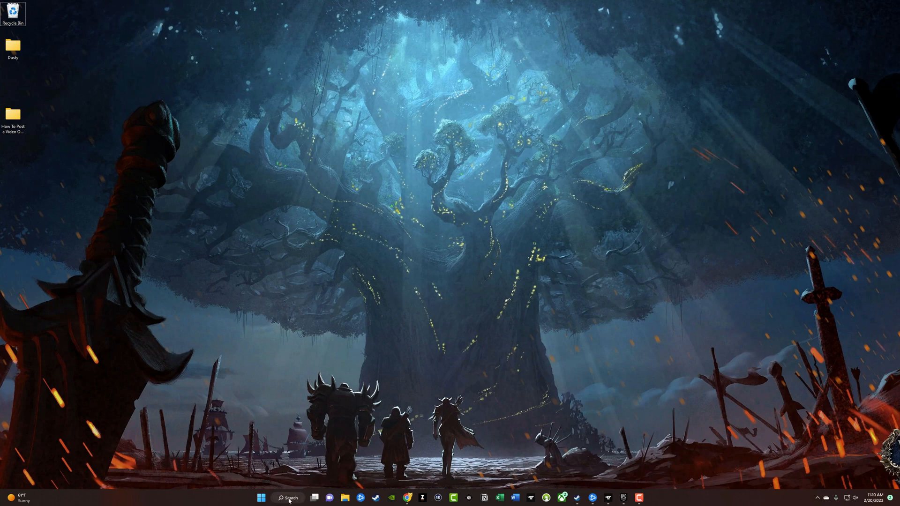
{"action": "mouse_move", "coordinate": [288, 501]}
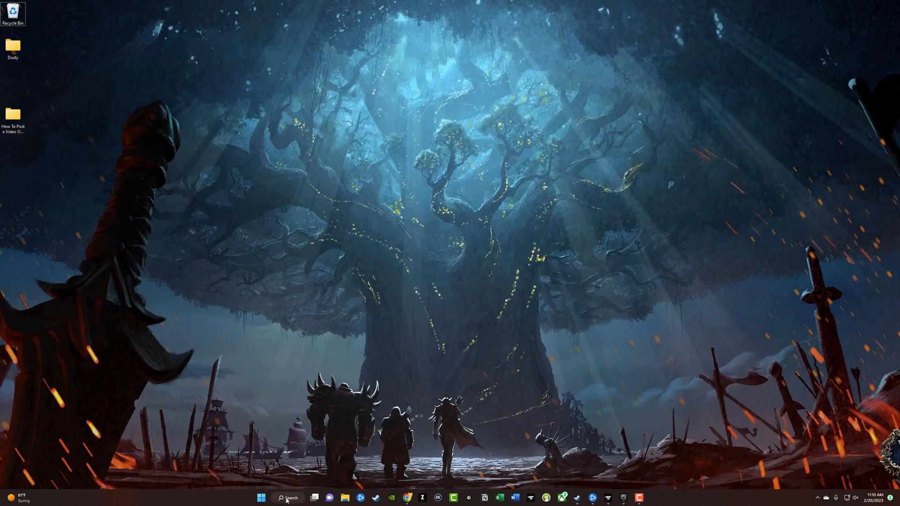
Launch the Settings app from Windows Search using the query "set"
{"action": "left_click", "coordinate": [261, 497]}
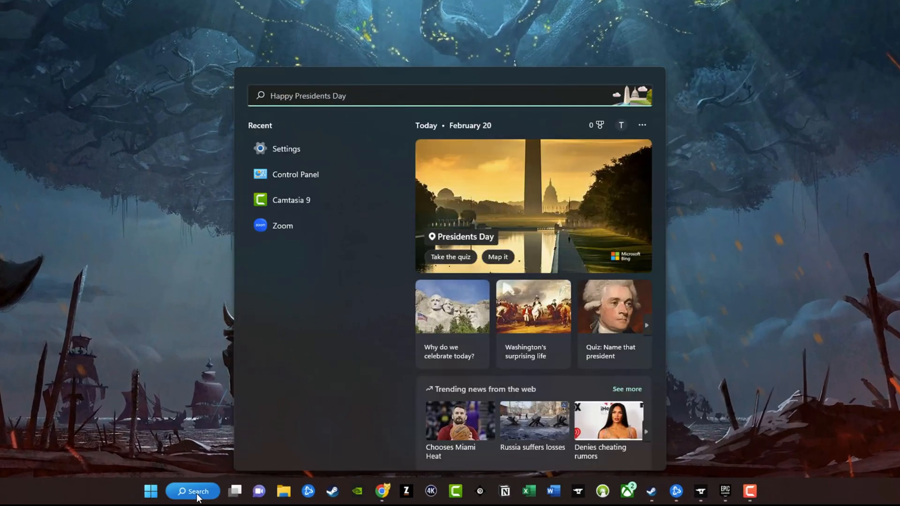
{"action": "type", "text": "set"}
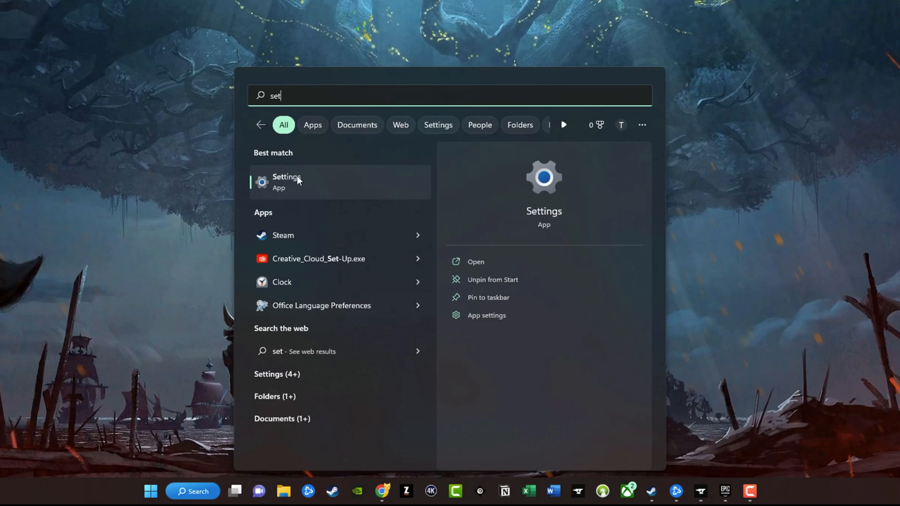
{"action": "left_click", "coordinate": [287, 180]}
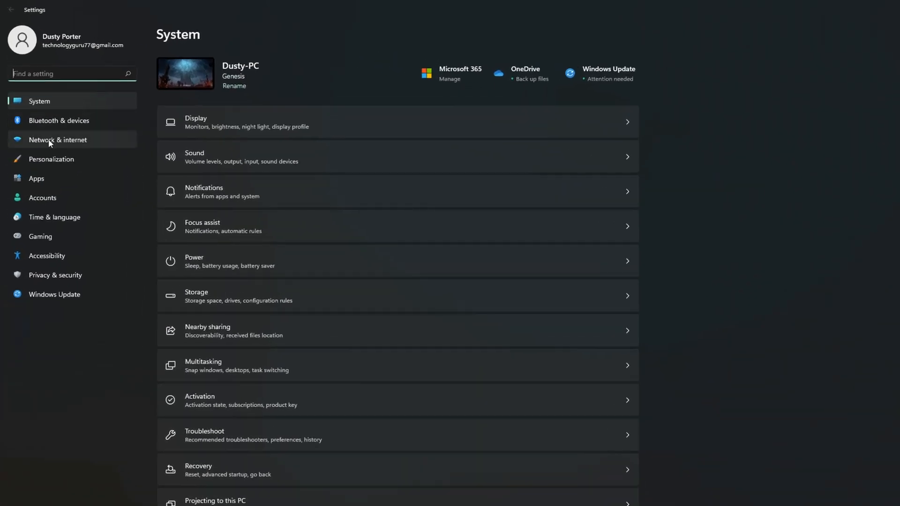
Go to the Network & internet page, where Ethernet 2 shows as connected
{"action": "left_click", "coordinate": [57, 140]}
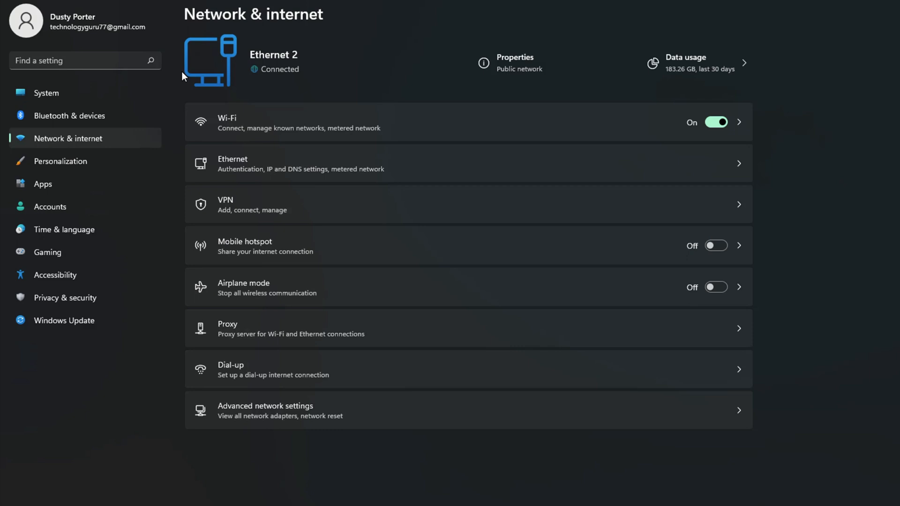
{"action": "mouse_move", "coordinate": [275, 68]}
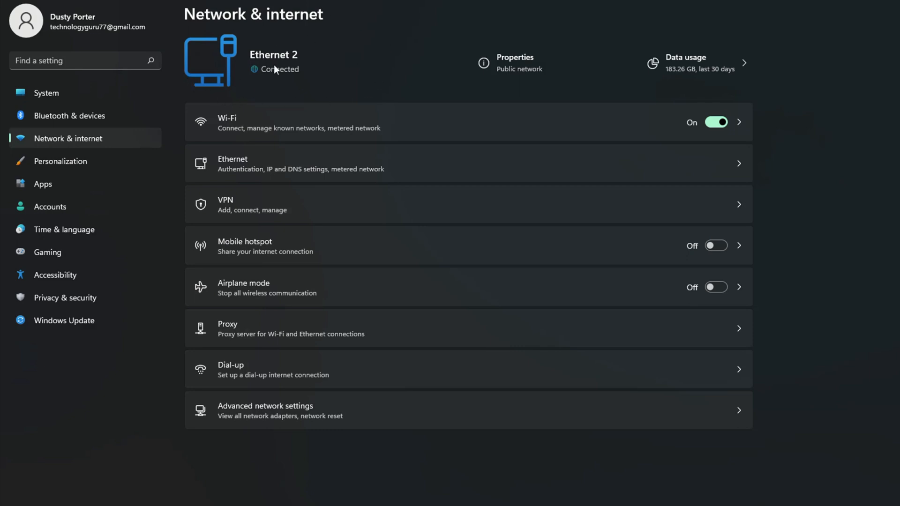
{"action": "mouse_move", "coordinate": [208, 61]}
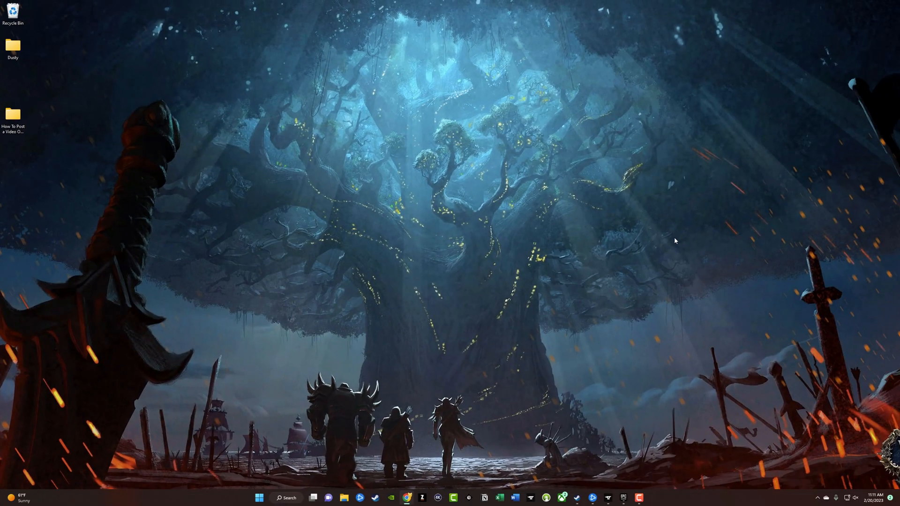
{"action": "mouse_move", "coordinate": [844, 429]}
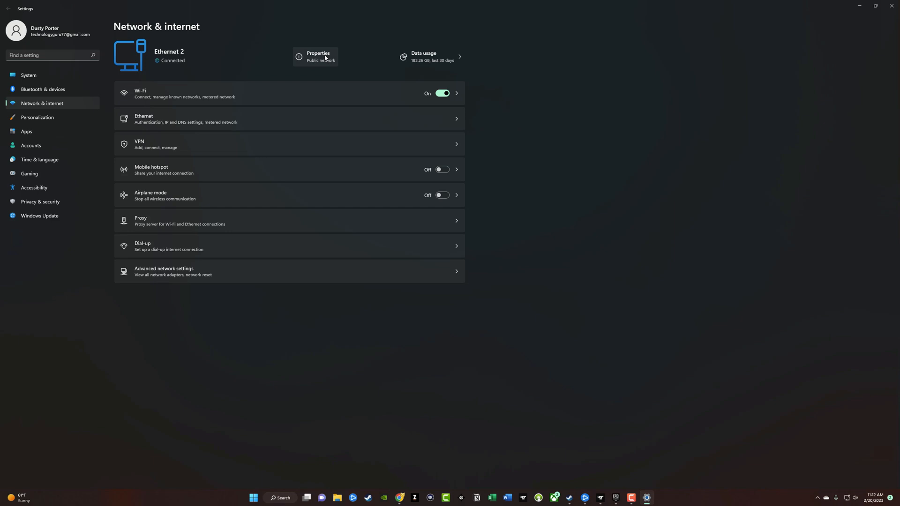
{"action": "left_click", "coordinate": [318, 55]}
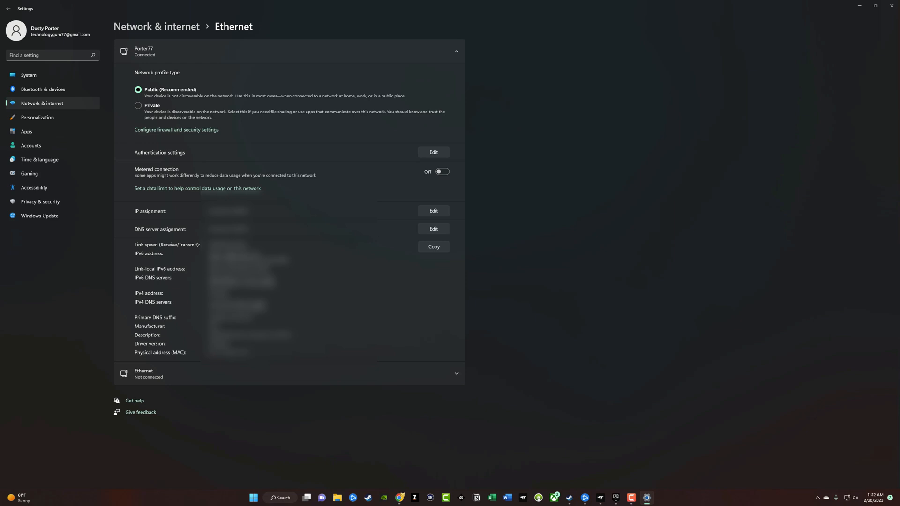
{"action": "left_click", "coordinate": [9, 9]}
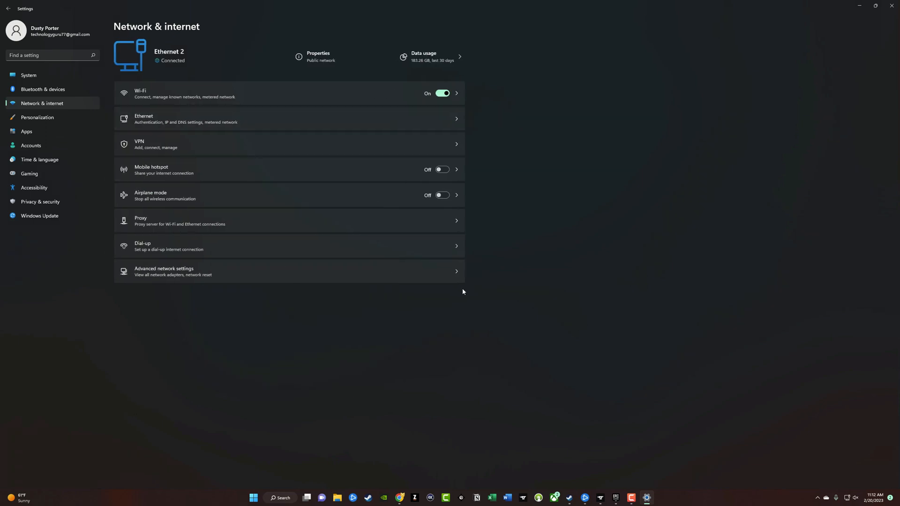
{"action": "mouse_move", "coordinate": [387, 350]}
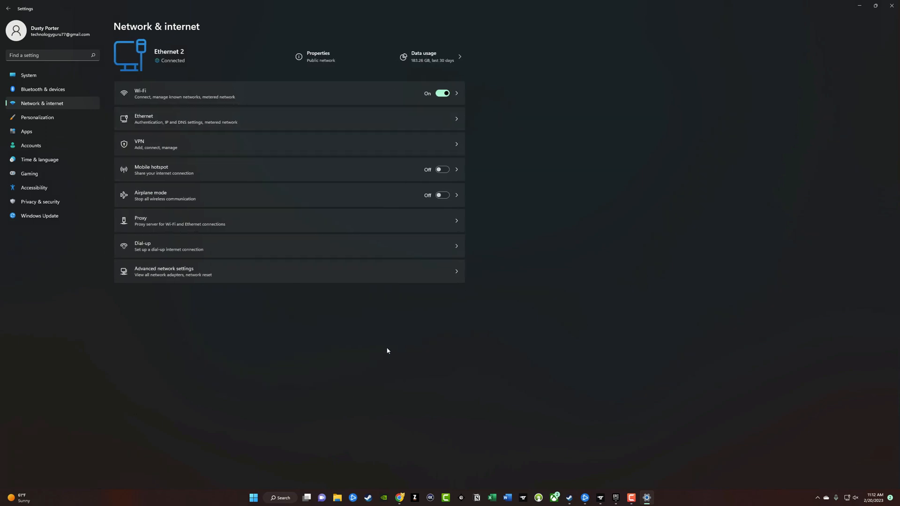